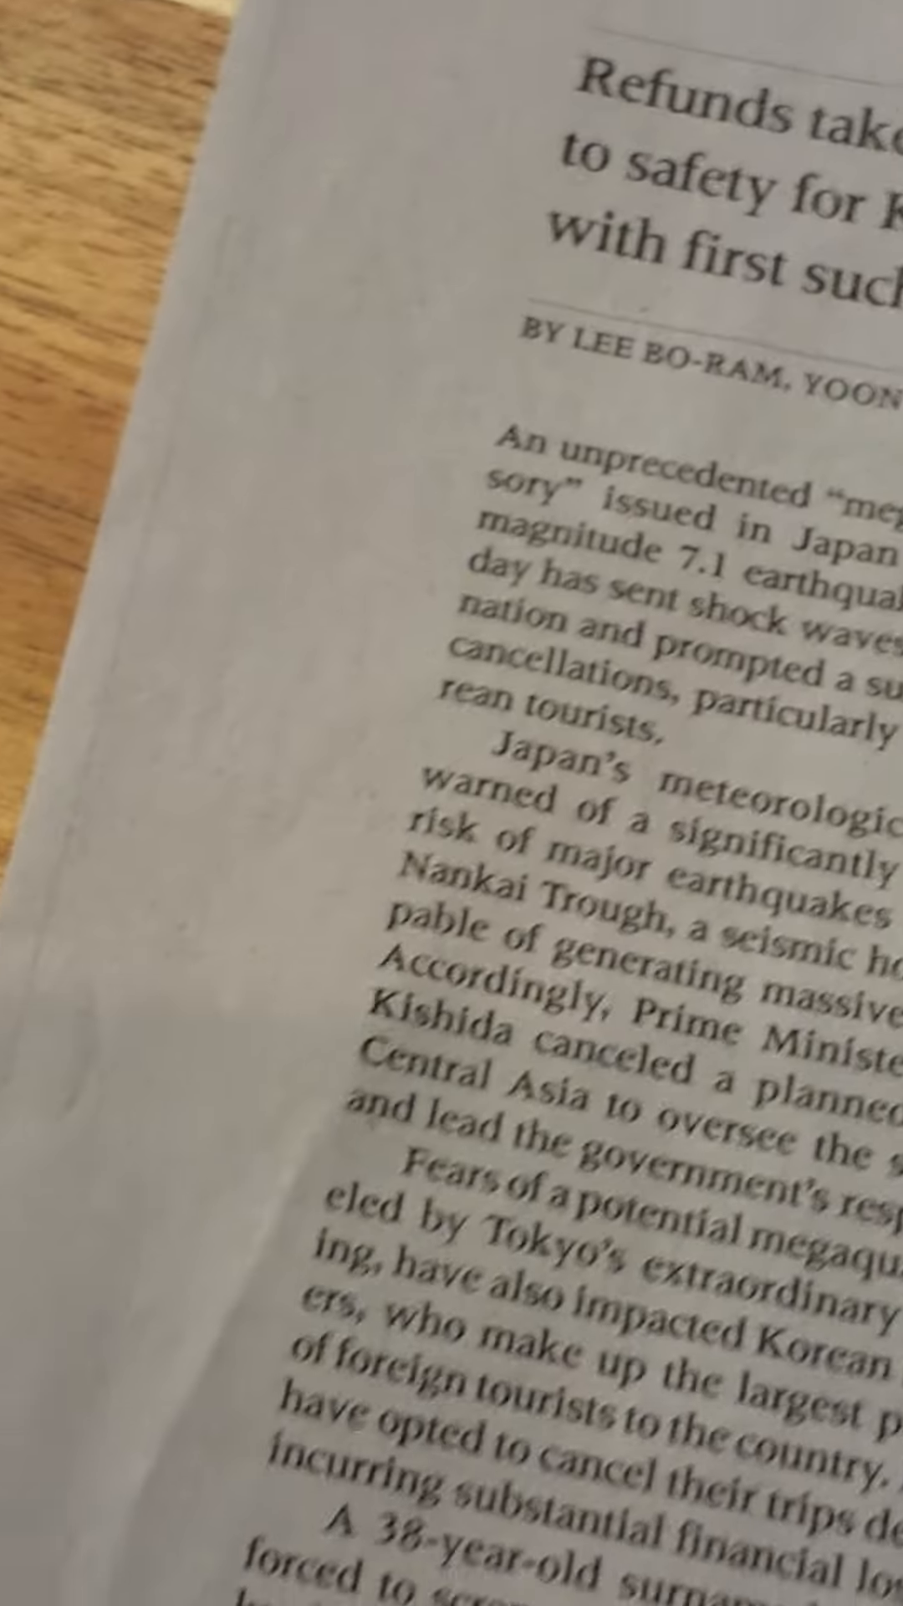
scroll(down, 3)
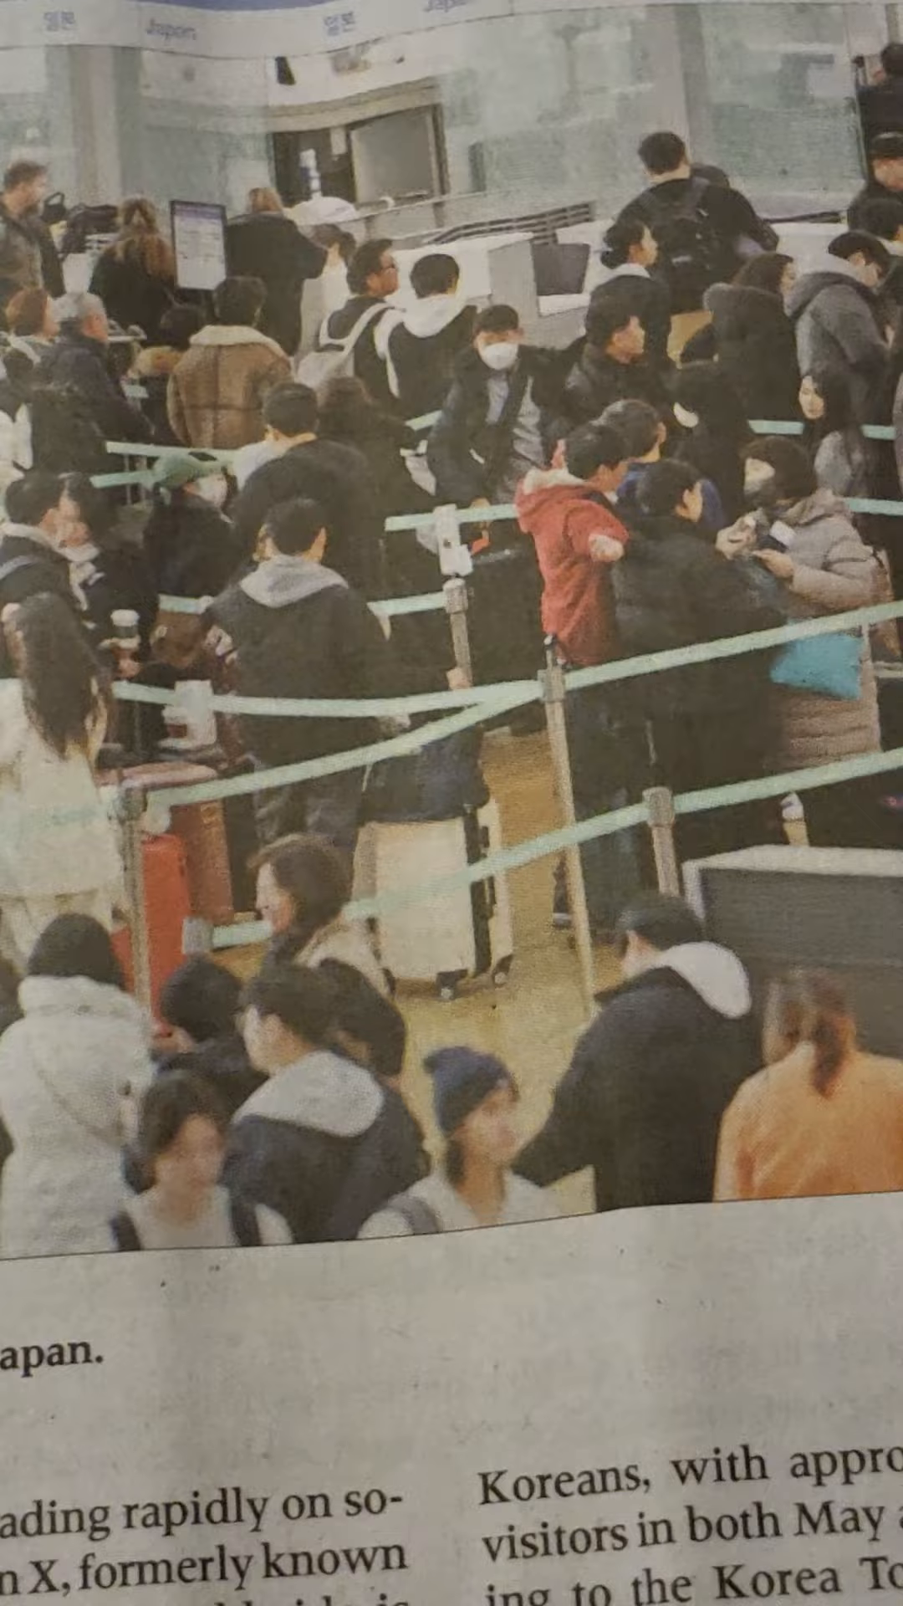